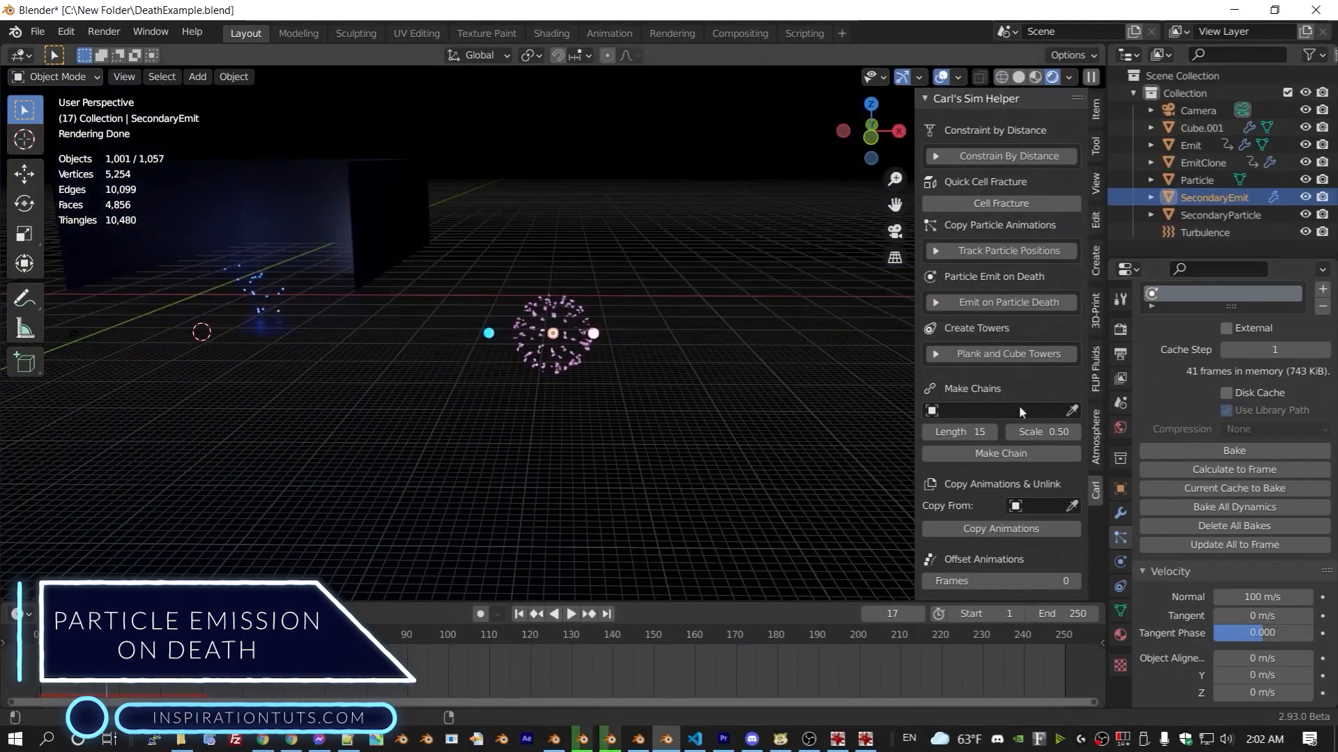
Step: Assign Emit as Main Emitter and SecondaryEmit as Secondary Emitter for emission on particle death
{"action": "left_click", "coordinate": [999, 302]}
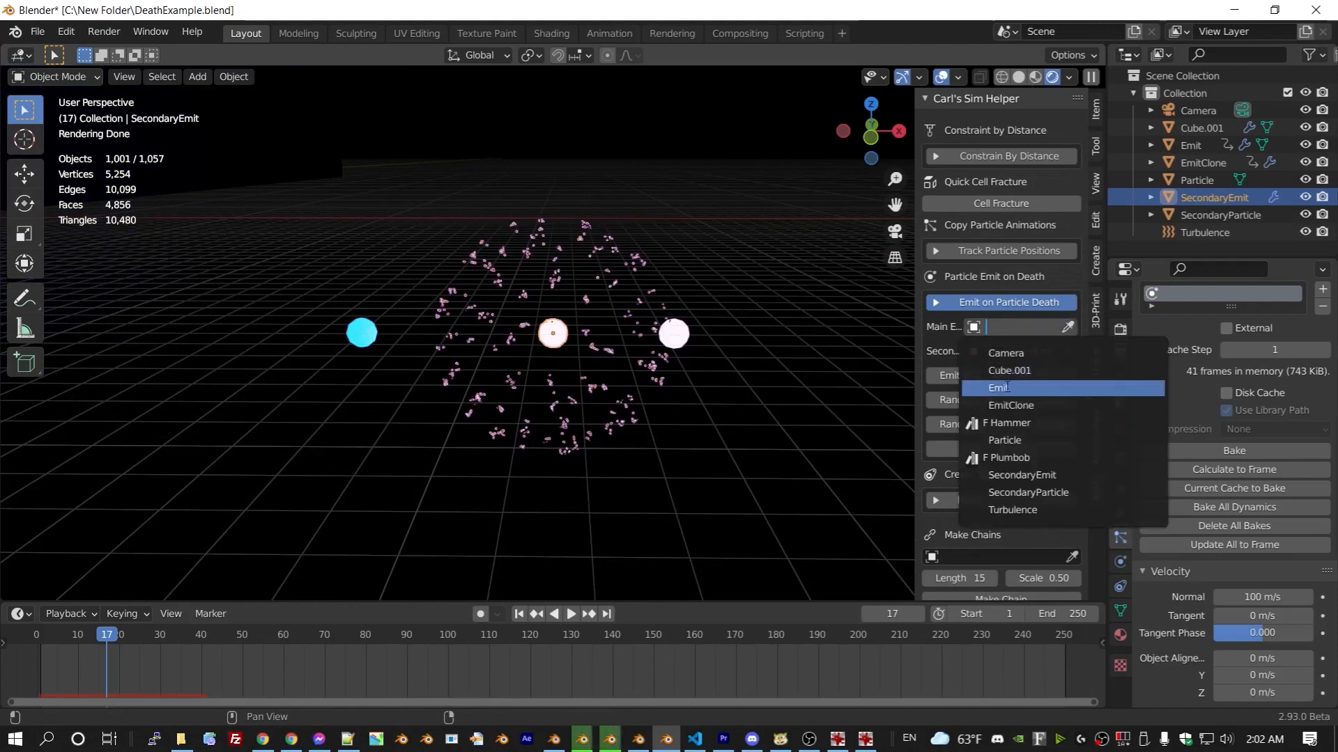
{"action": "left_click", "coordinate": [997, 387]}
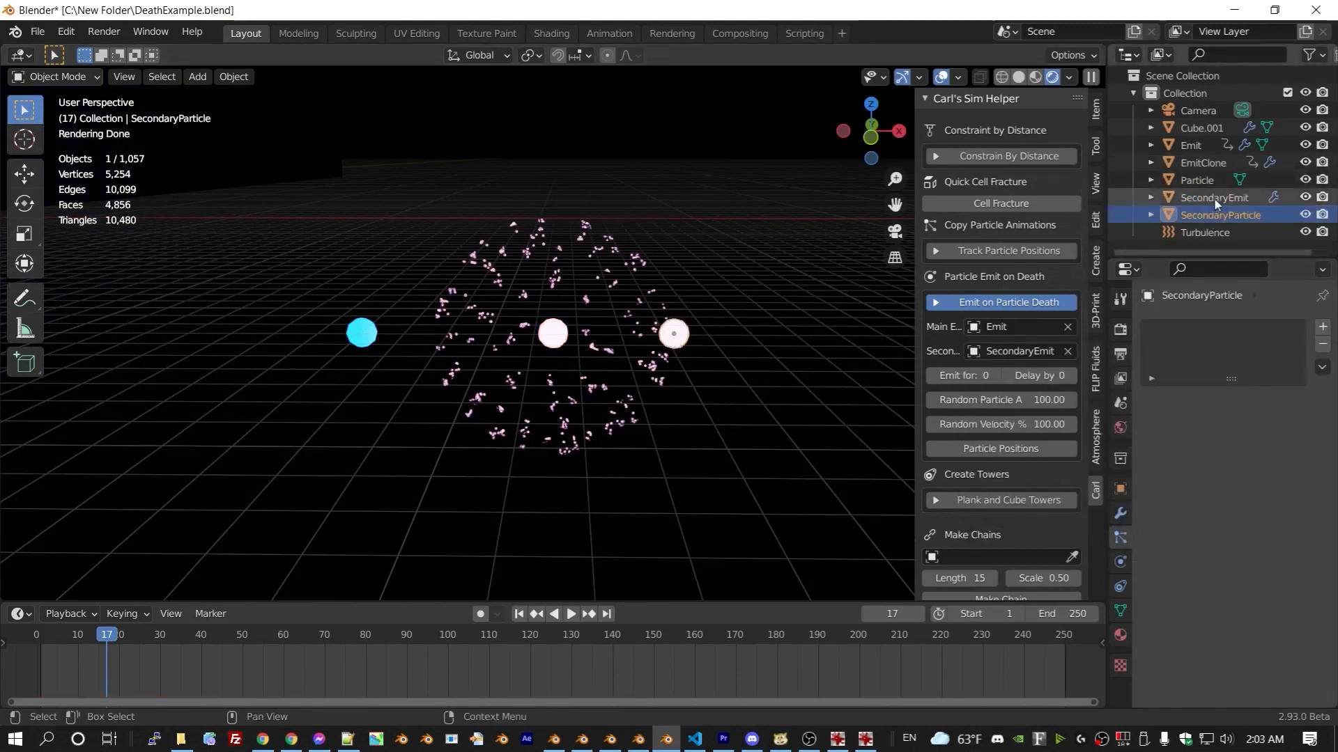
{"action": "left_click", "coordinate": [1215, 196]}
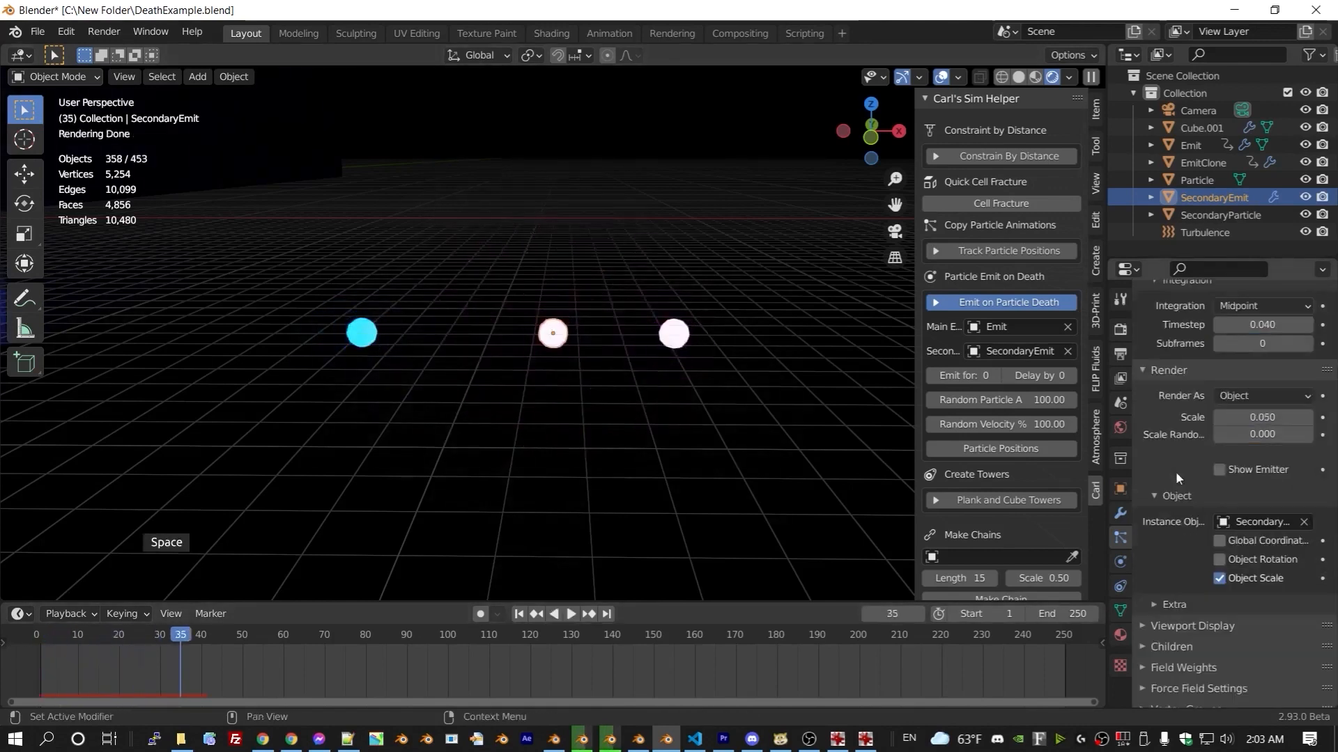
{"action": "scroll", "scroll_direction": "down", "scroll_amount": 3}
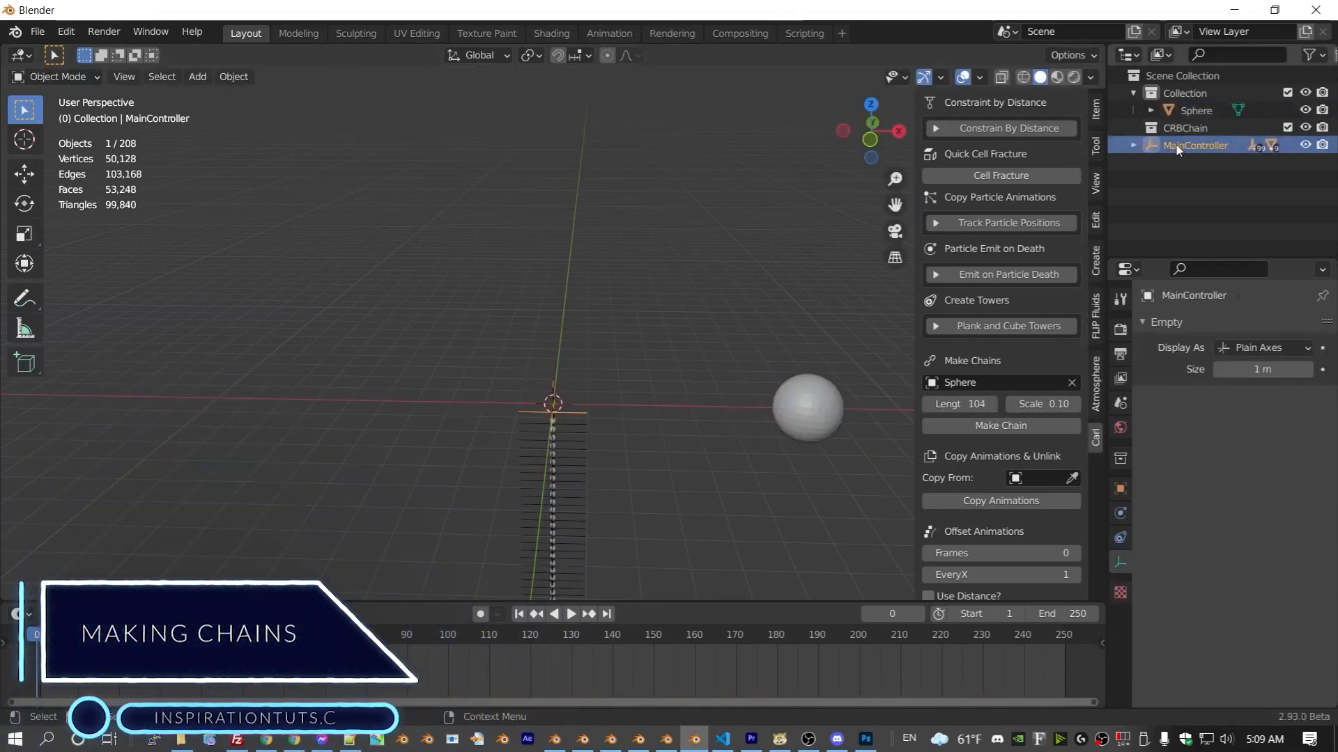
Step: Tilt the chain, set Make Chains Length to 104 and generate the chain of constrained spheres
{"action": "key", "text": "g"}
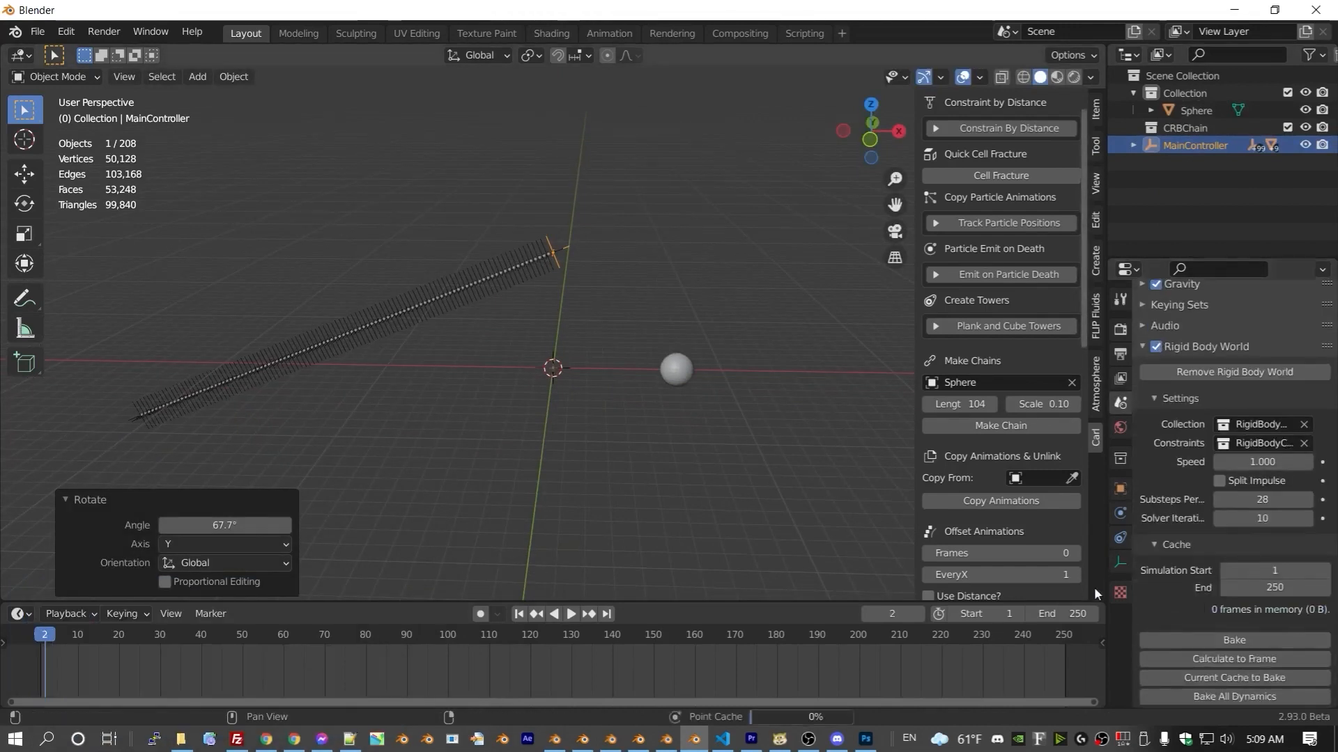
{"action": "left_click", "coordinate": [570, 614]}
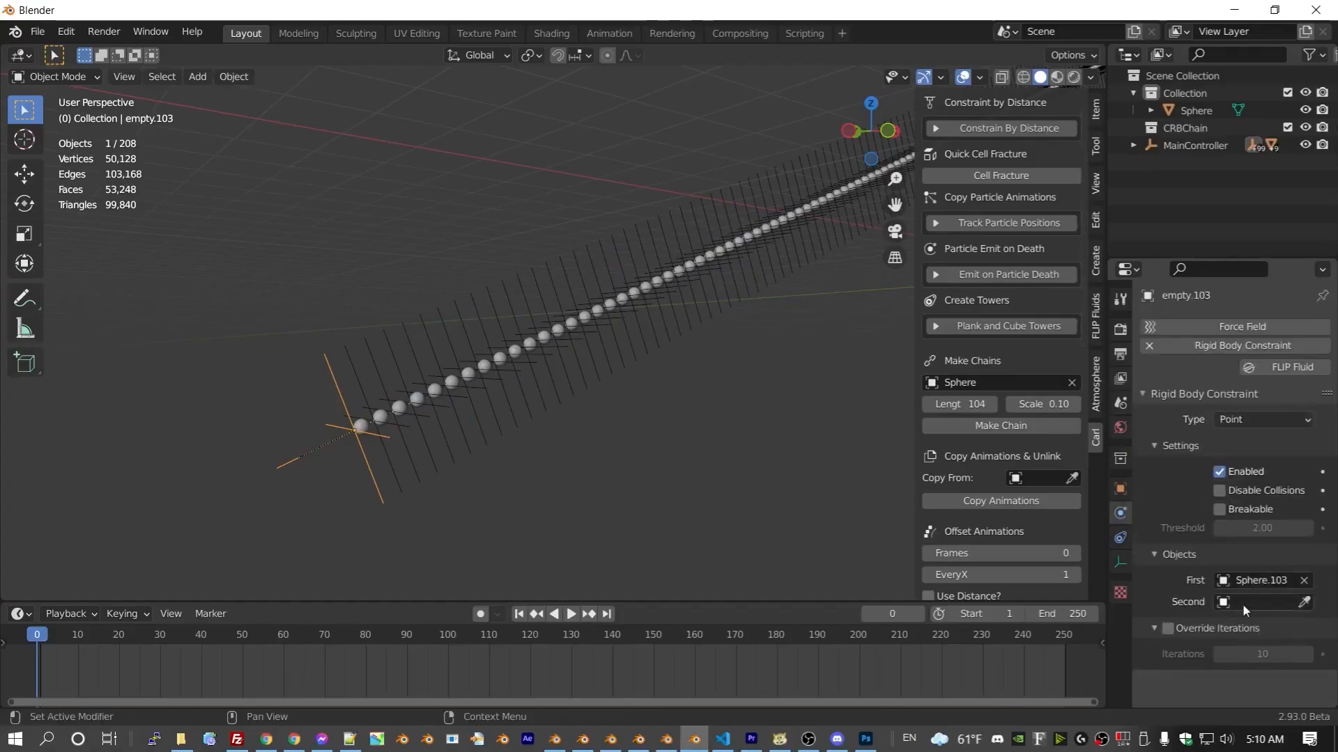
{"action": "type", "text": "104"}
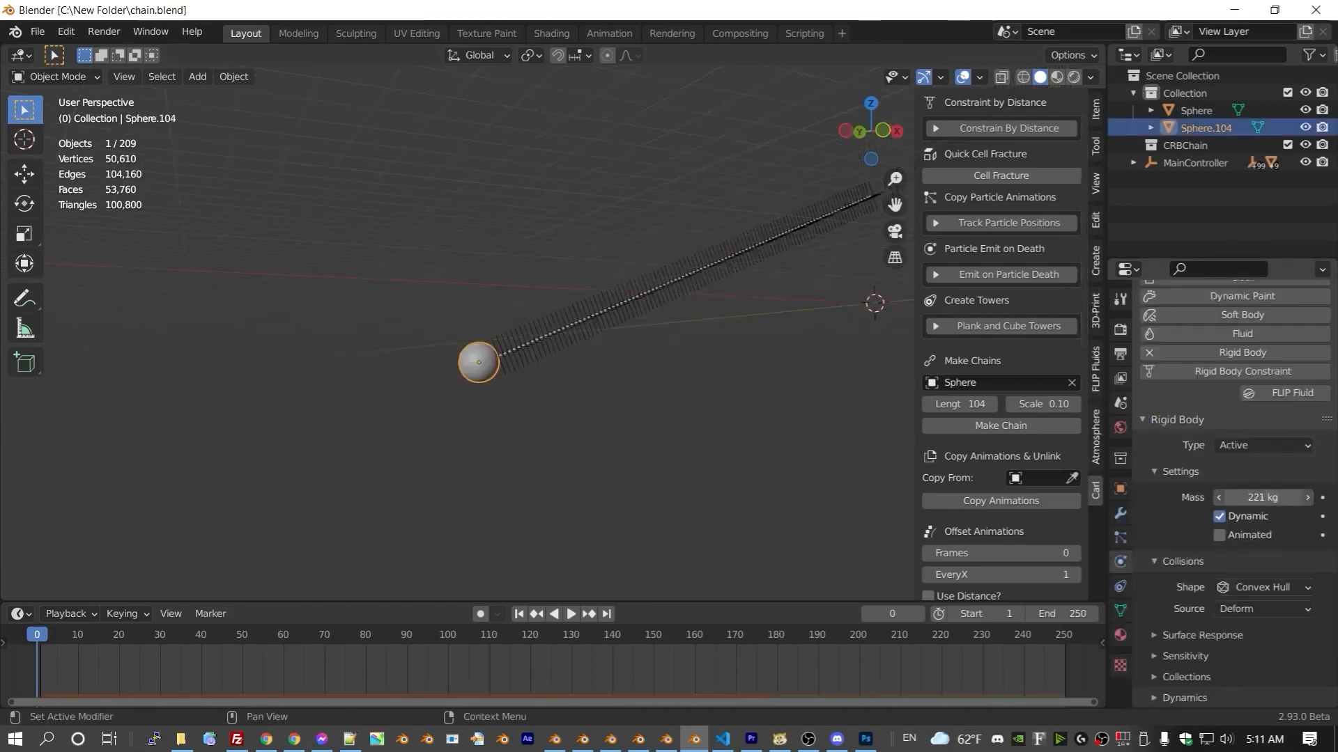
{"action": "left_click", "coordinate": [569, 613]}
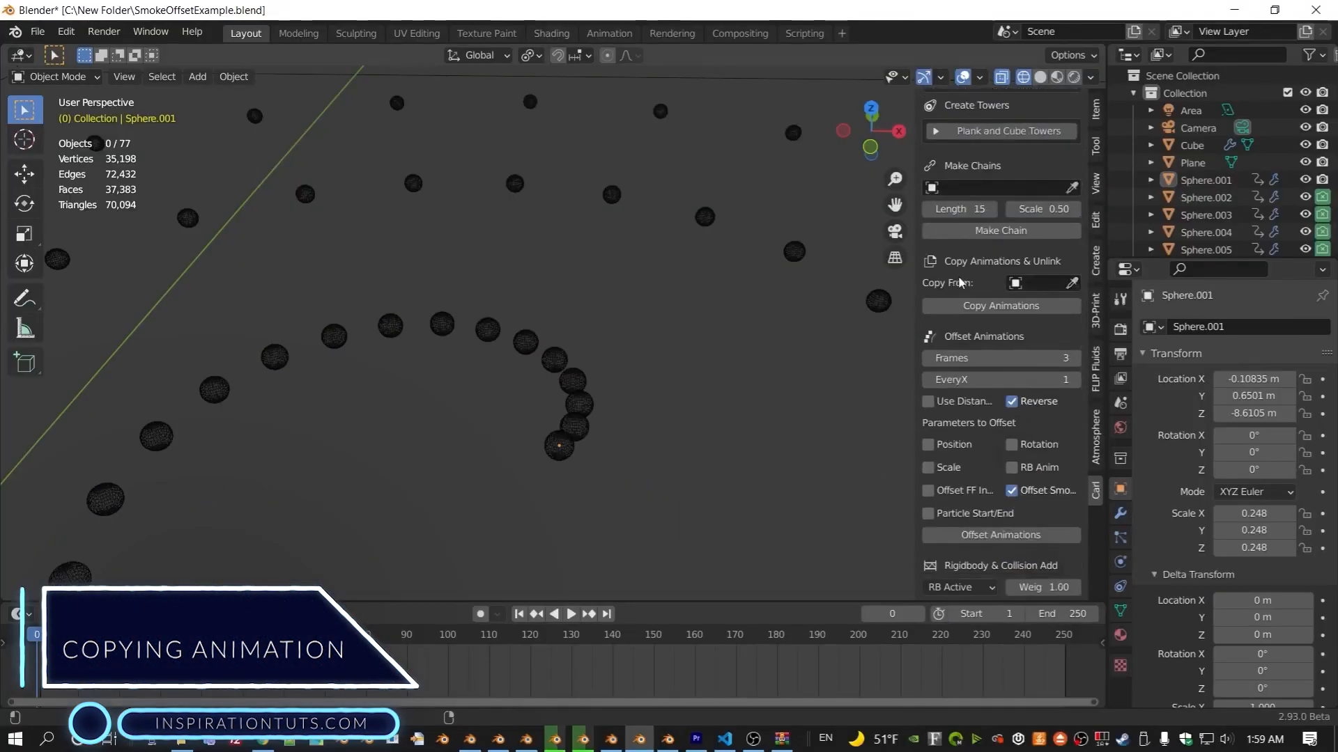
Step: Pick the source sphere as Copy From and copy its smoke-emitting animation onto the selected spheres
{"action": "left_click", "coordinate": [557, 444]}
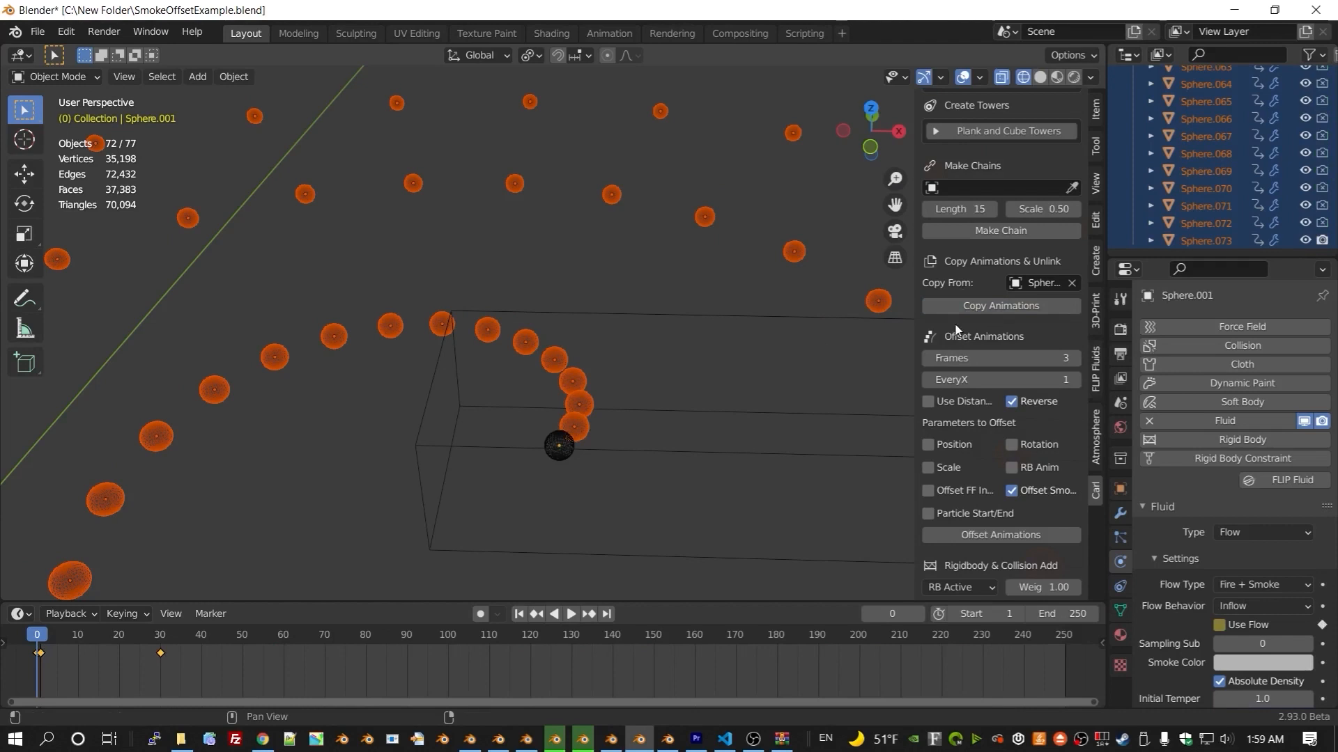
{"action": "left_click", "coordinate": [572, 617]}
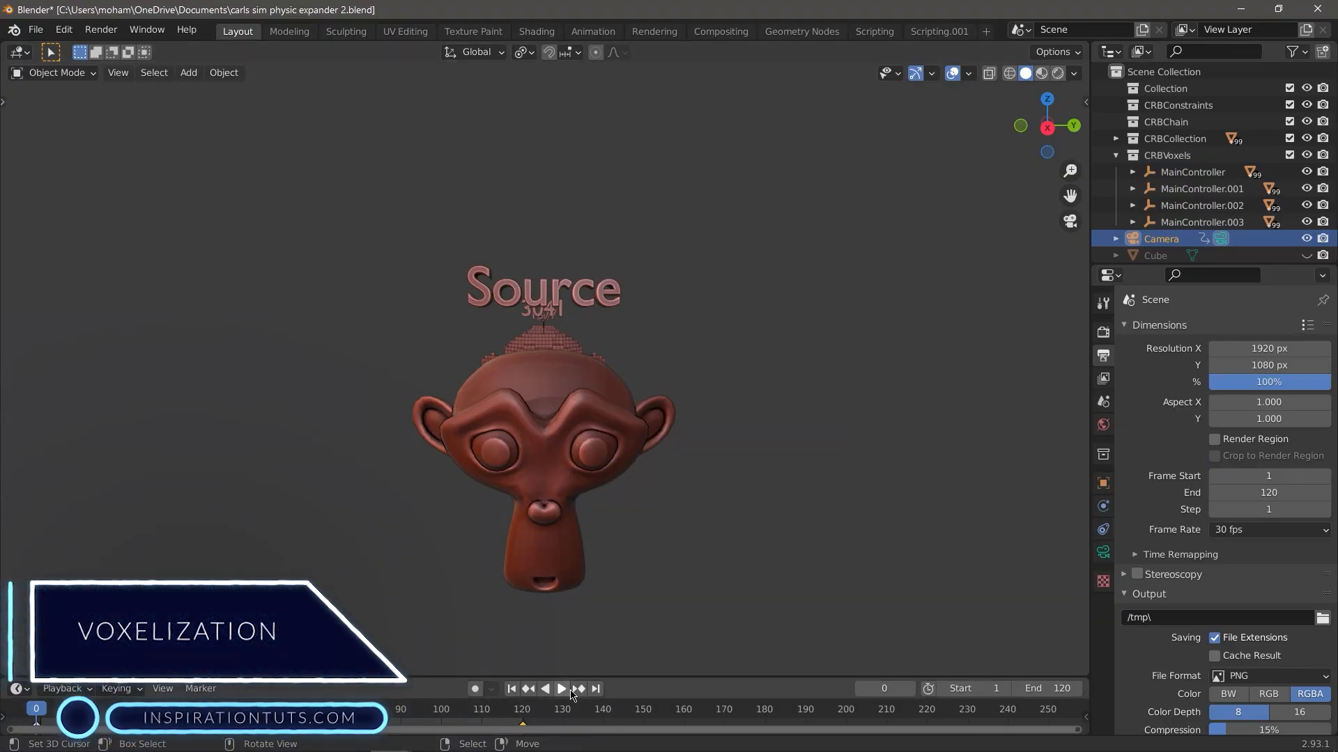
Step: Play the timeline to voxelize the Suzanne head into Cubeify cubes, then stop and review them
{"action": "left_click", "coordinate": [560, 688]}
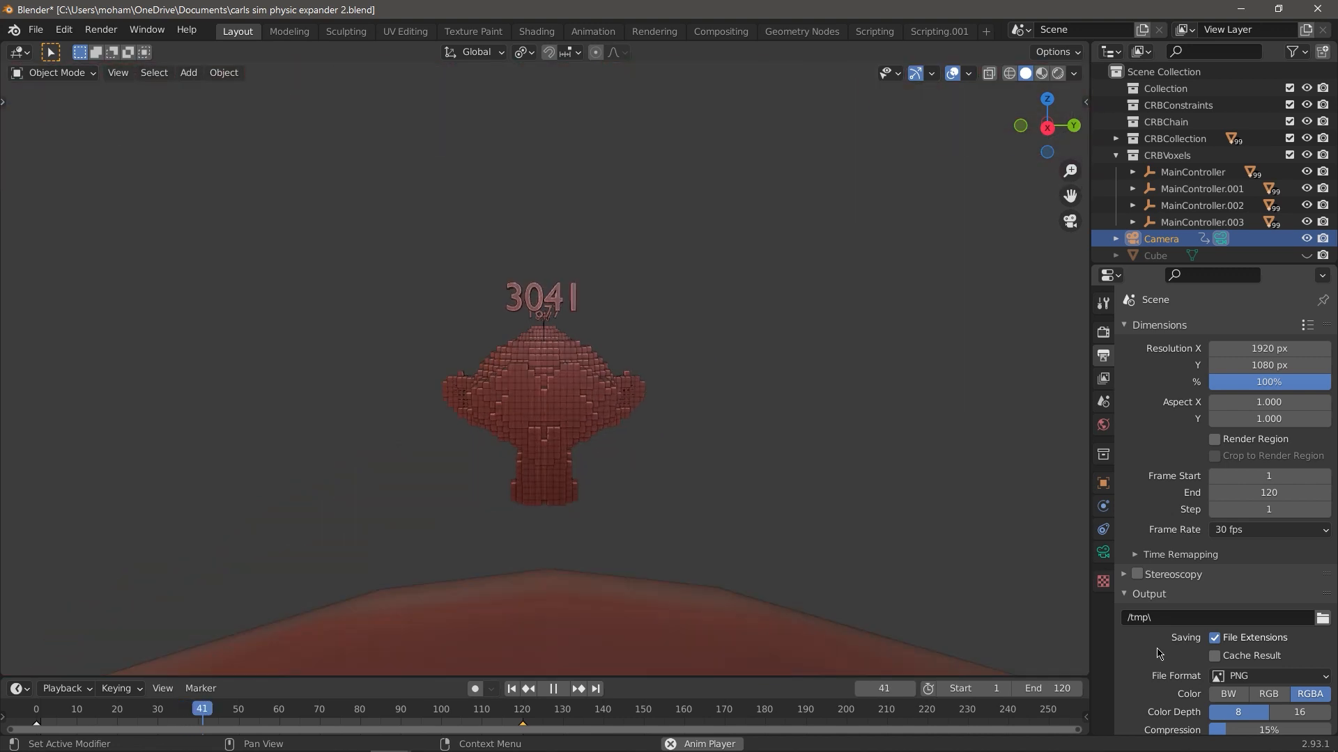
{"action": "left_click", "coordinate": [551, 689]}
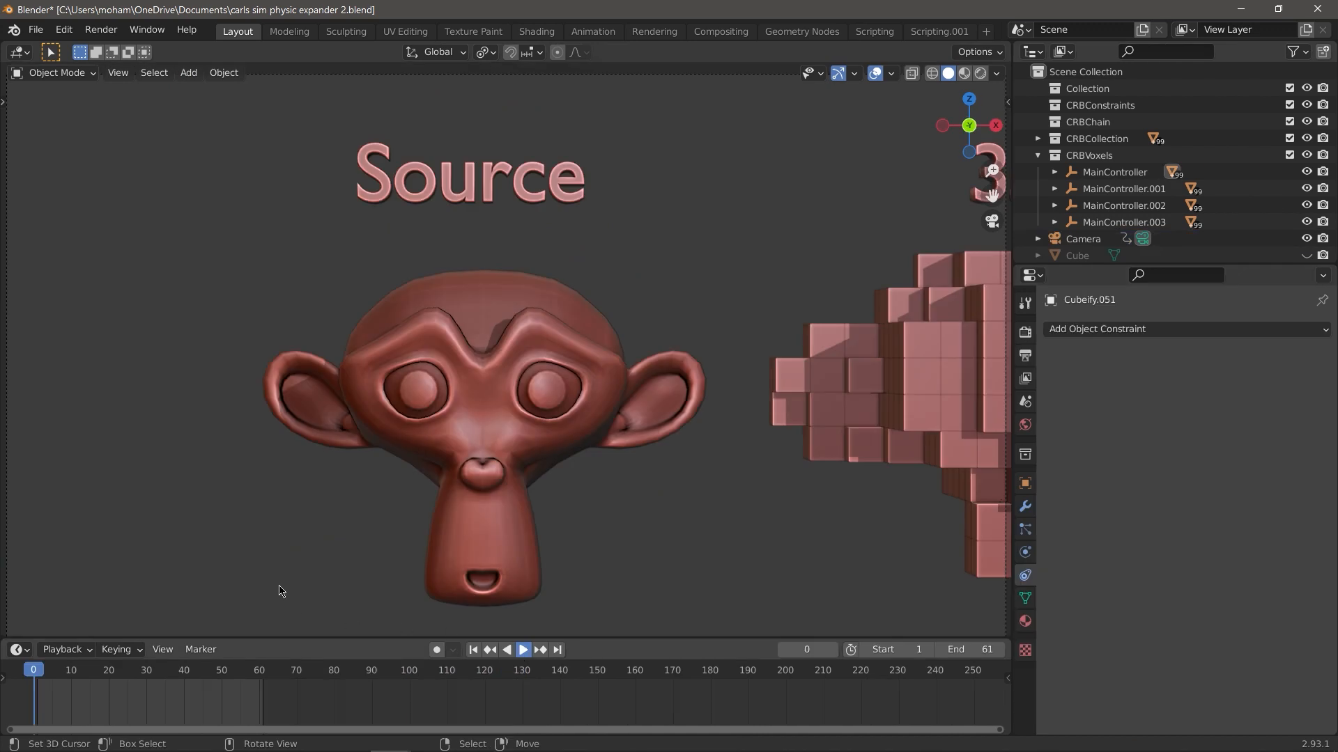
{"action": "left_click", "coordinate": [522, 649]}
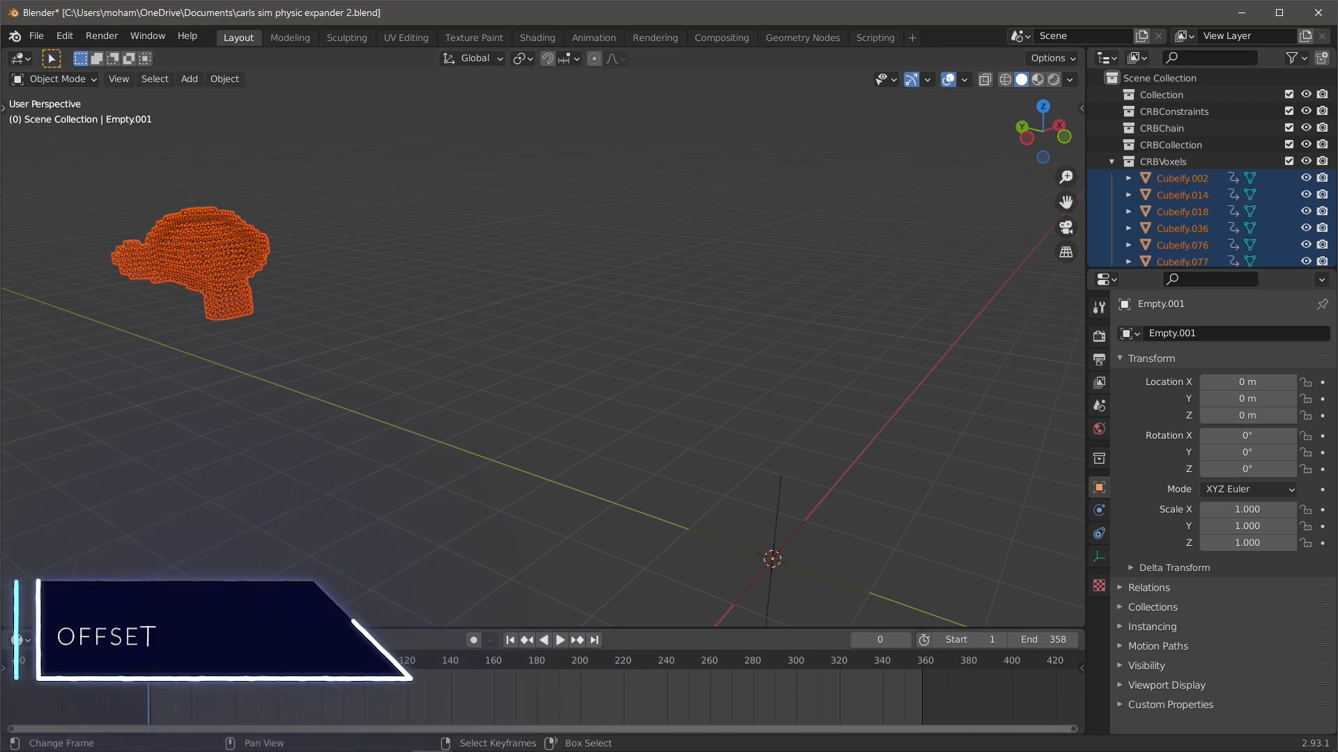
Step: Offset the cubes' Position, Rotation and Scale animations by distance from Empty.001 and play the result
{"action": "left_click", "coordinate": [560, 639]}
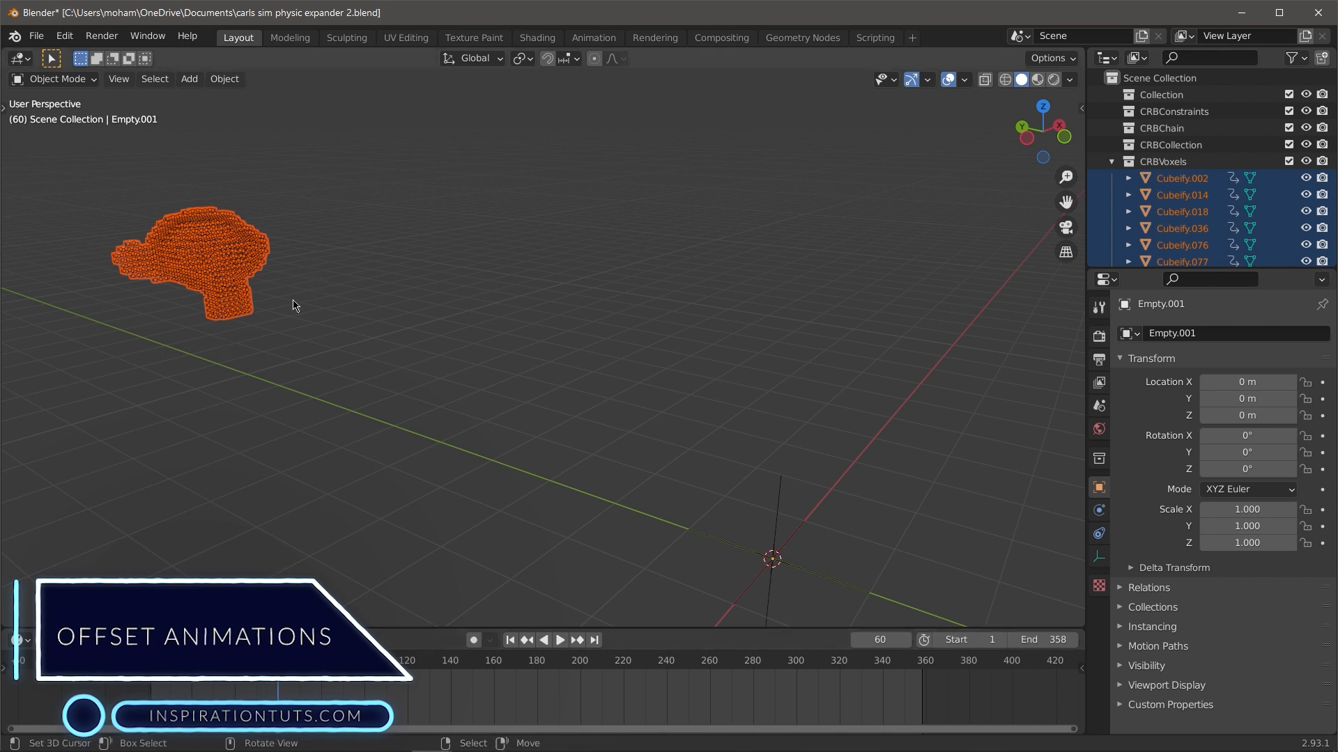
{"action": "key", "text": "g"}
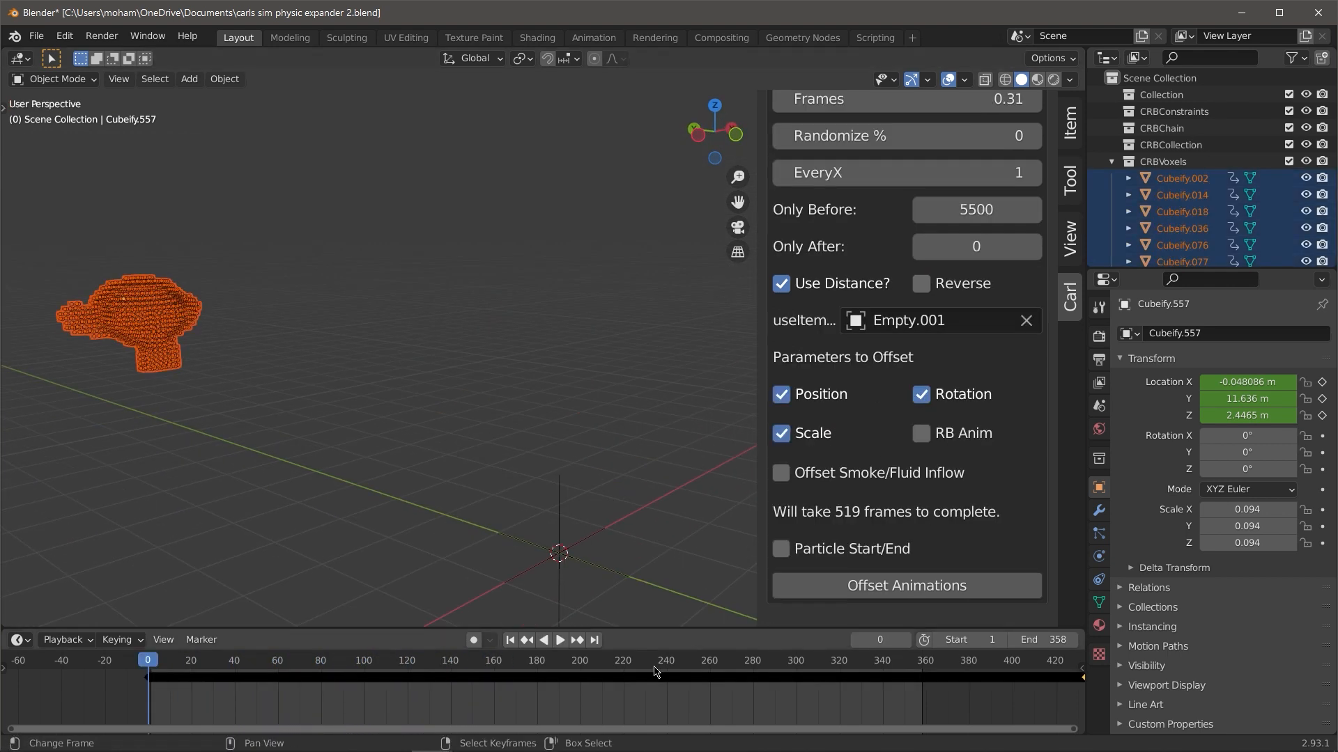
{"action": "left_click", "coordinate": [559, 640]}
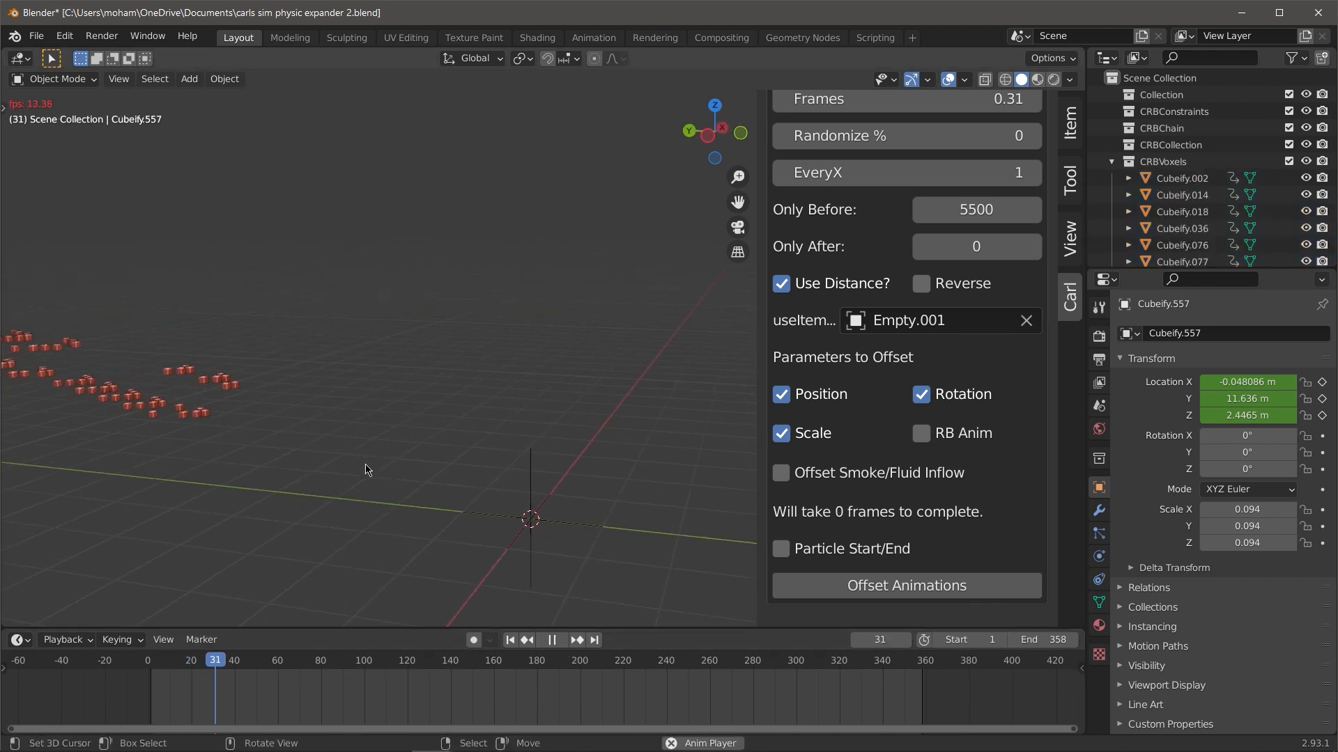
{"action": "left_click", "coordinate": [325, 659]}
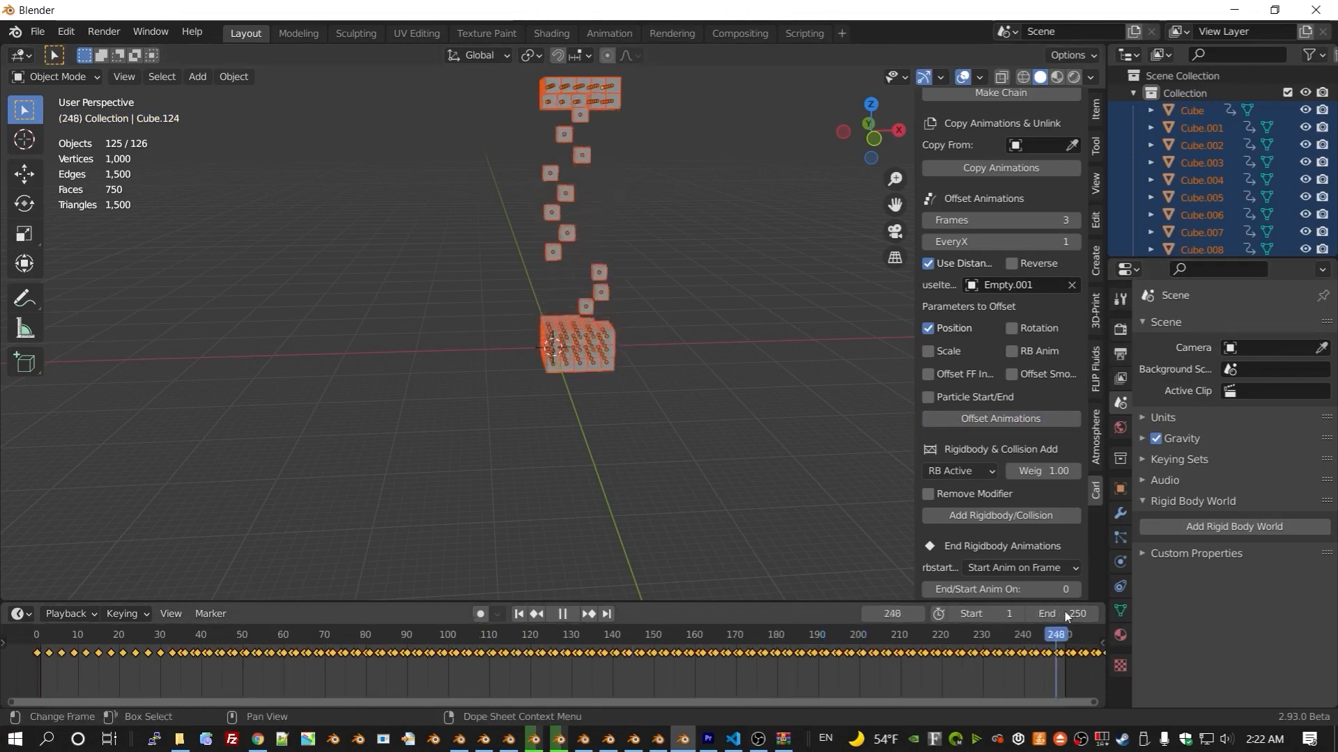
Step: Undo the offset, enable Reverse and reapply so the cubes animate in the opposite order
{"action": "key", "text": "ctrl+z"}
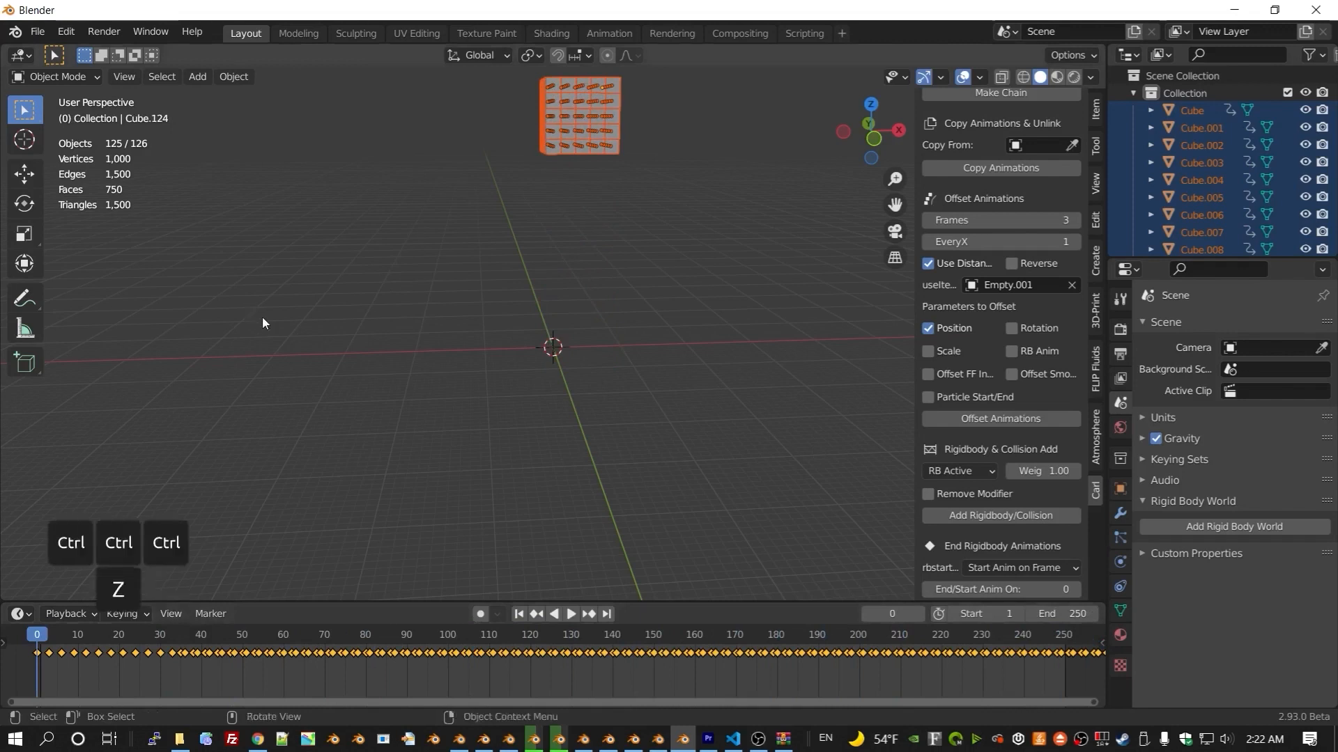
{"action": "left_click", "coordinate": [1013, 263]}
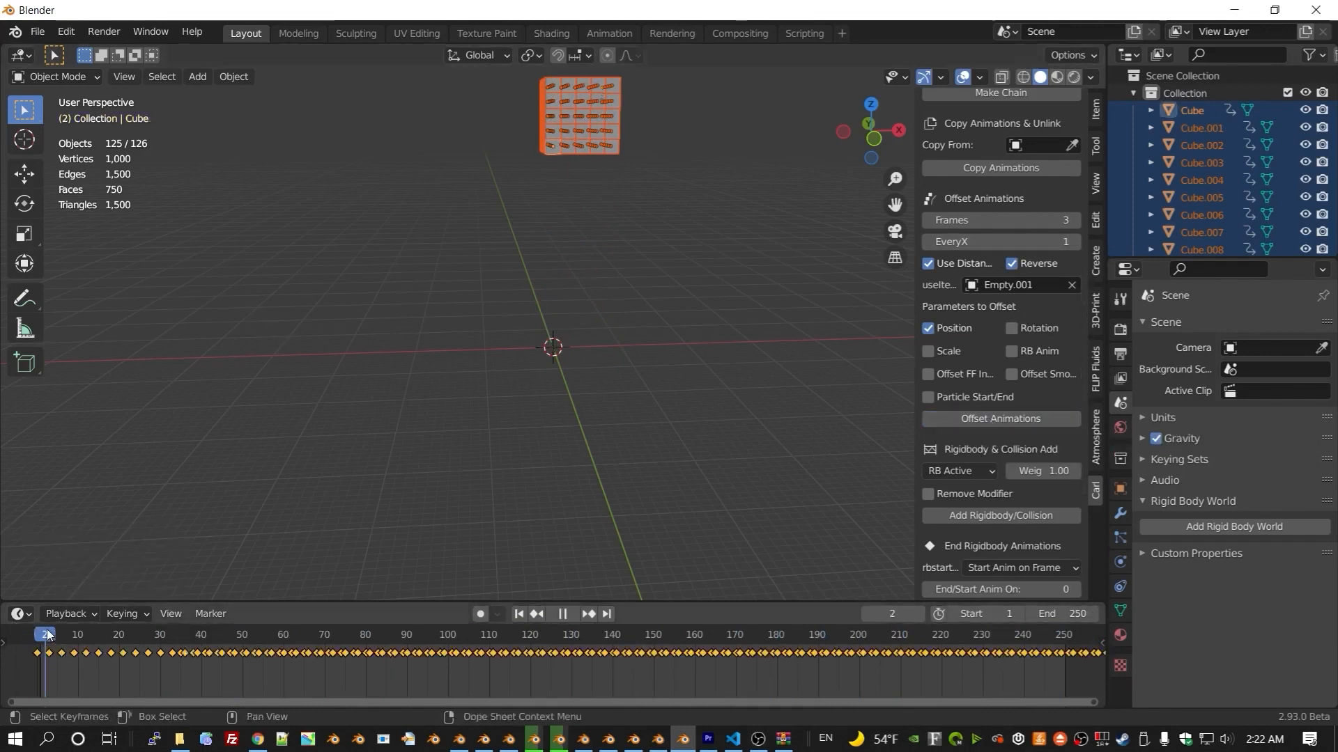
{"action": "left_click", "coordinate": [627, 634]}
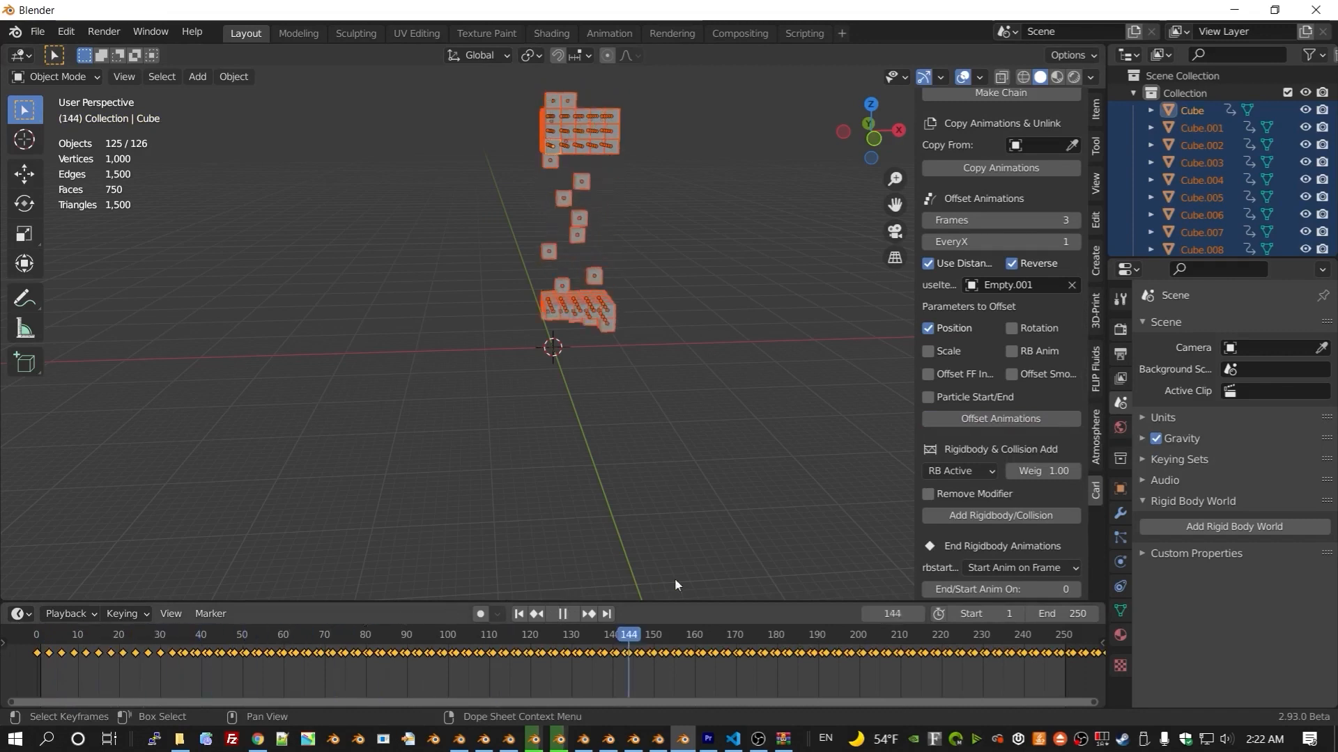